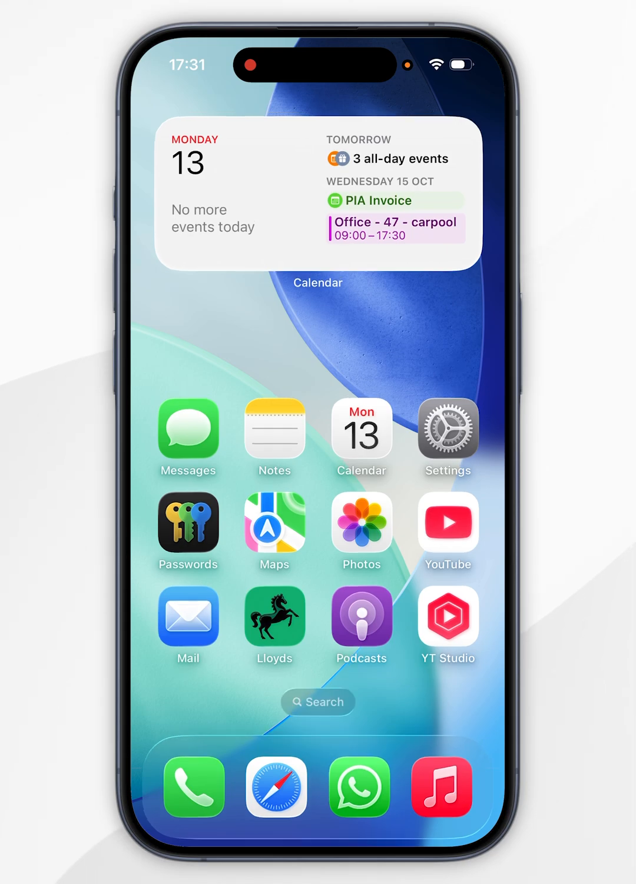
Step: Launch the Passwords app and unlock the saved passwords
click(188, 523)
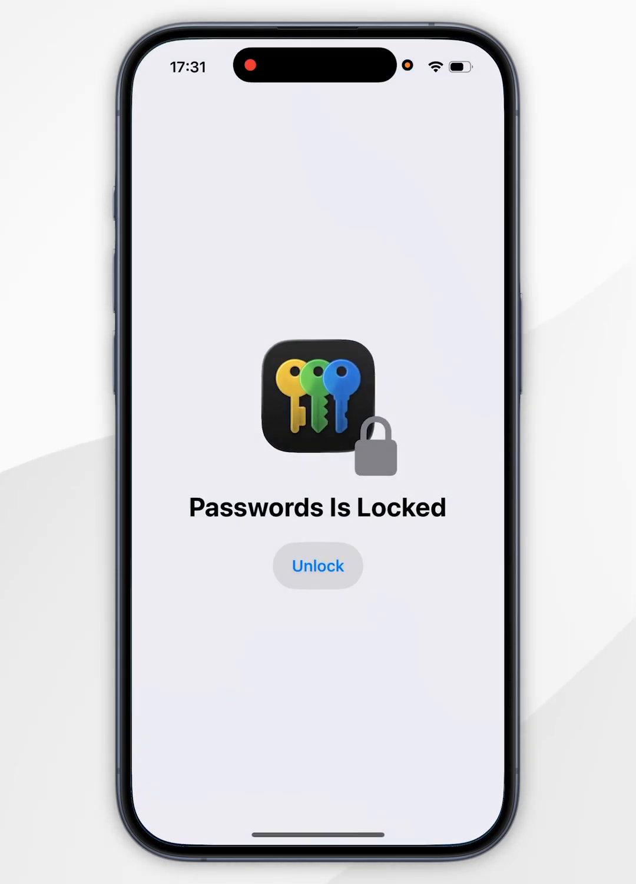
click(317, 566)
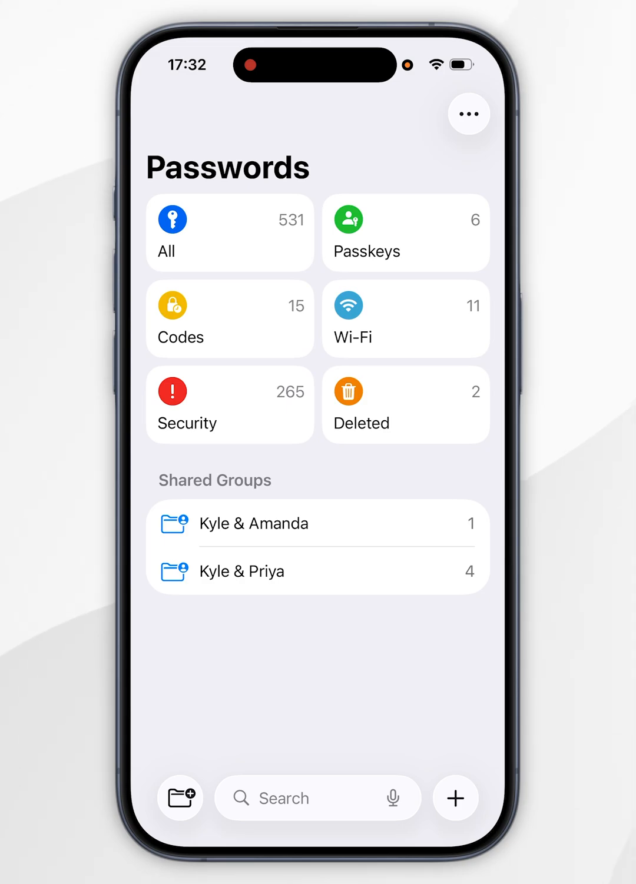
Step: Search saved passwords for 'Facebook' and open the facebook.com login
click(302, 798)
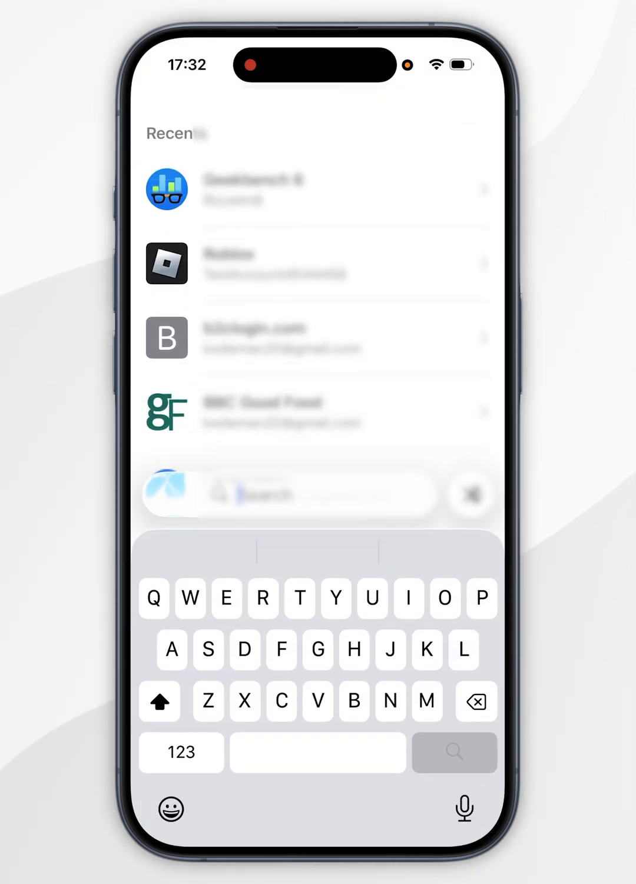
text(Facebook)
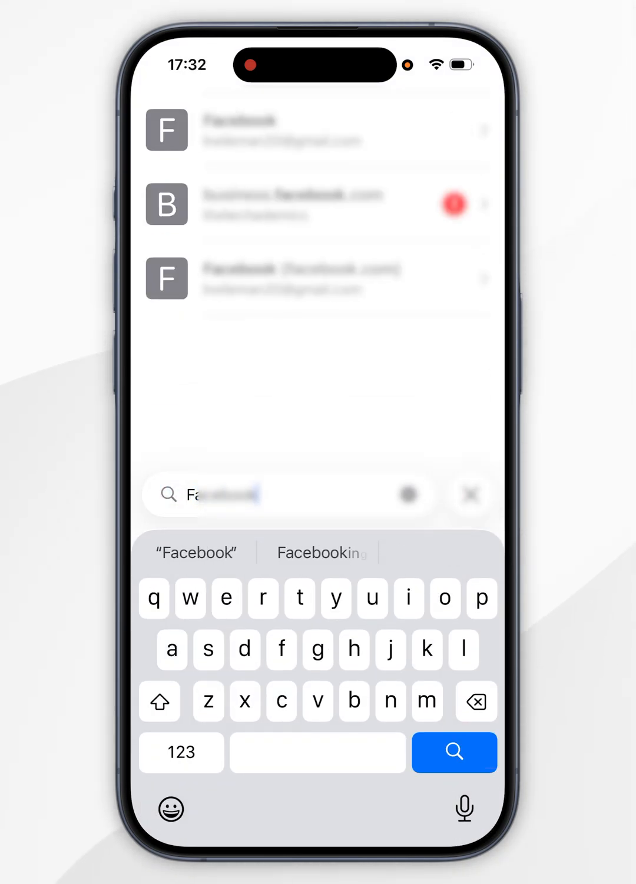
click(454, 753)
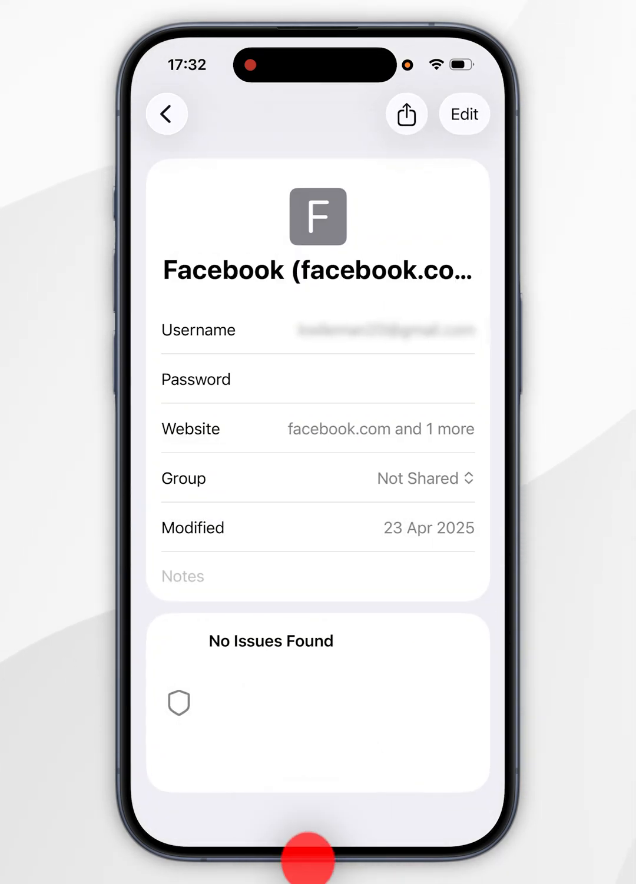
Step: Reveal the Facebook password and copy it
click(317, 380)
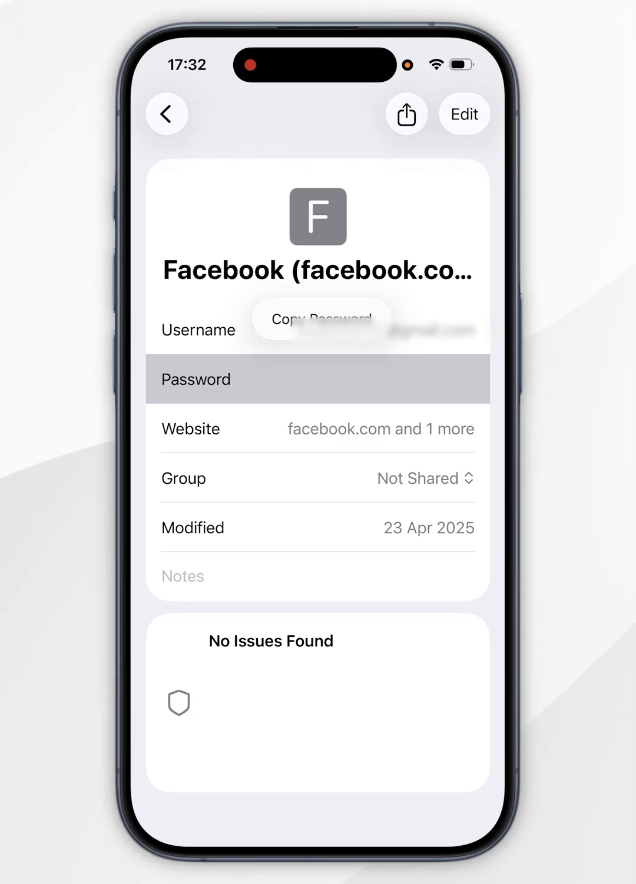
click(316, 379)
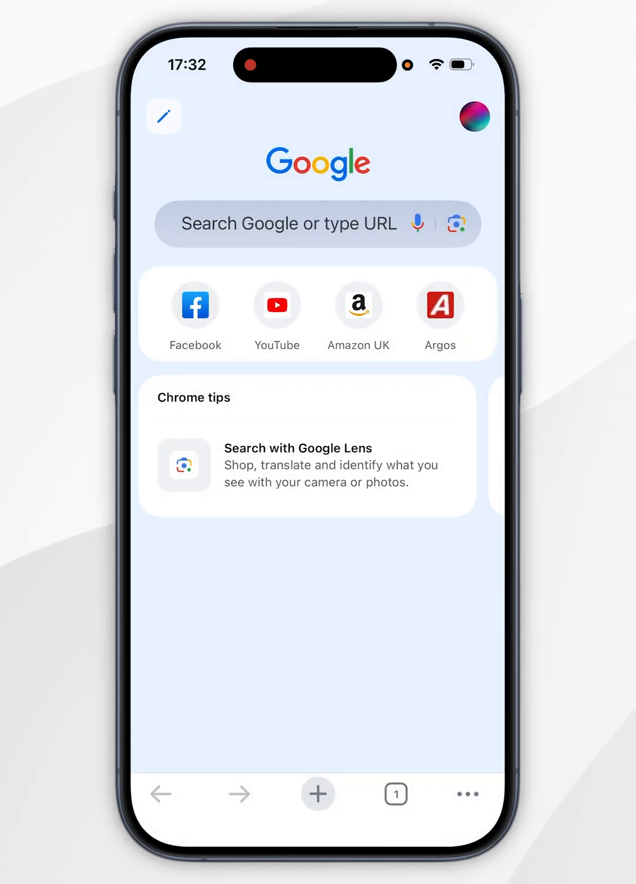
Step: Open Password Manager from Chrome's ••• menu
click(464, 794)
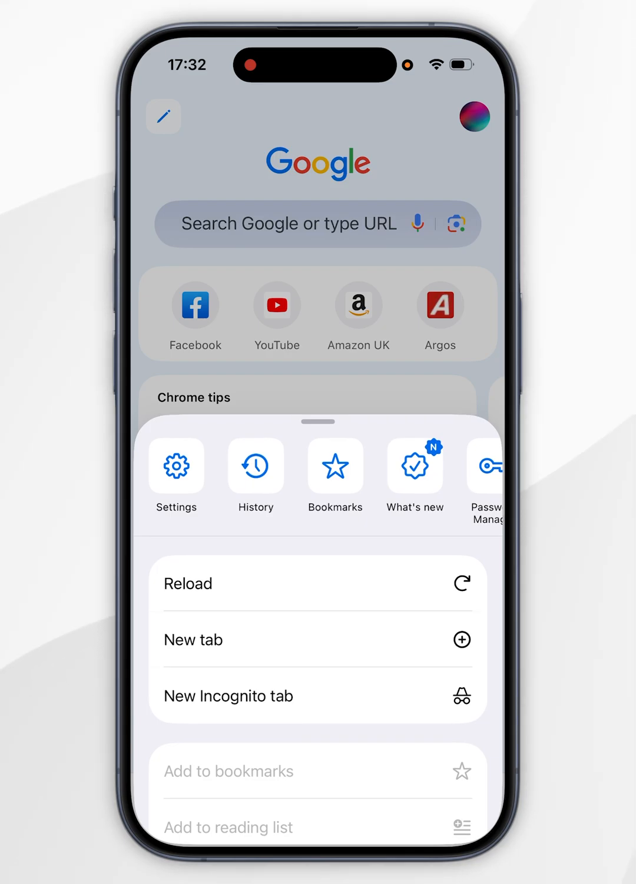
scroll(left, 3)
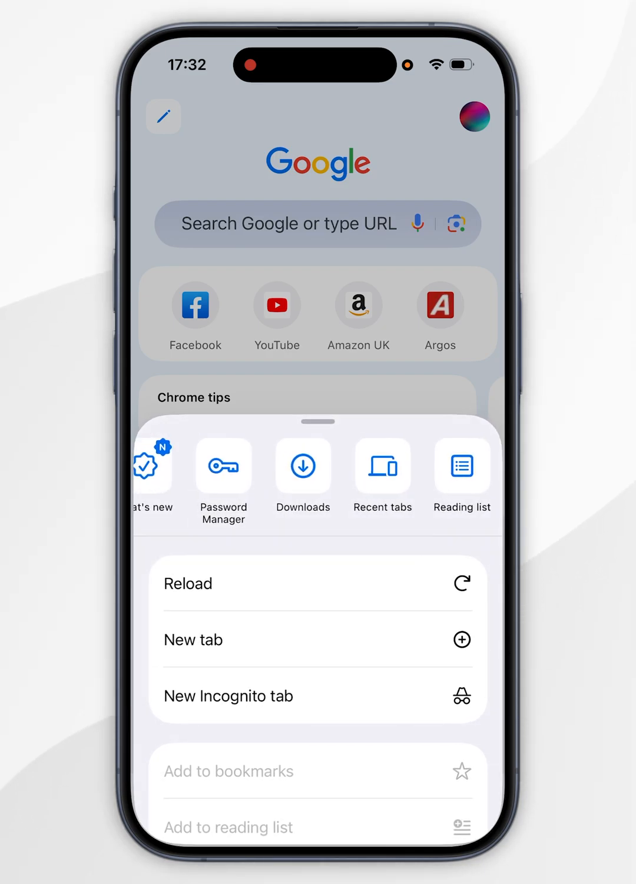
click(222, 467)
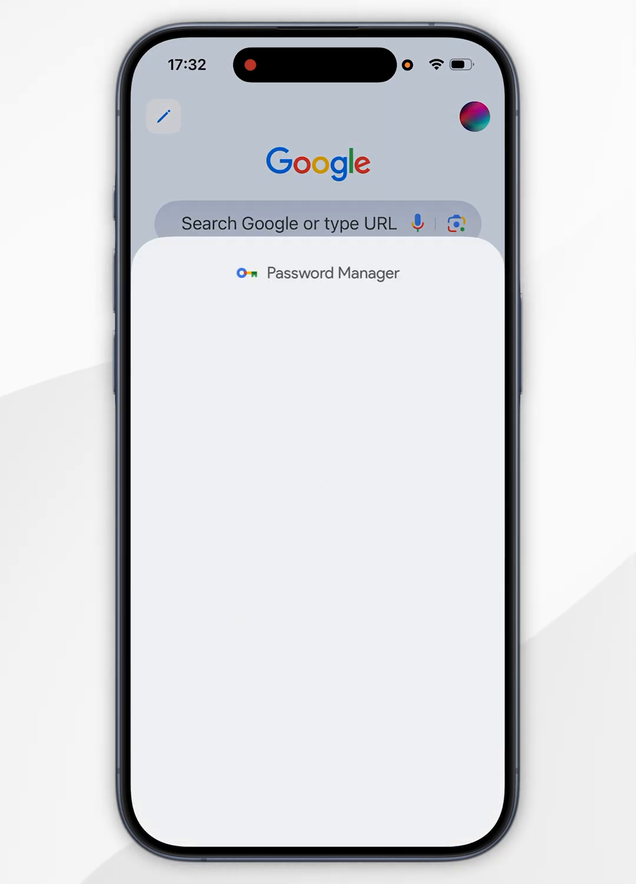
Step: Open the saved example.com login and reveal its password
click(332, 273)
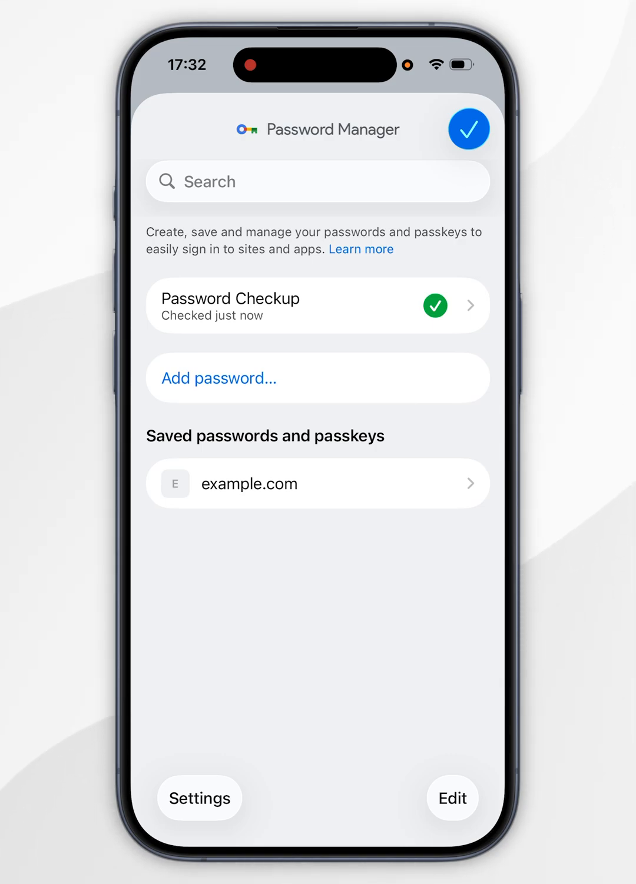
click(317, 484)
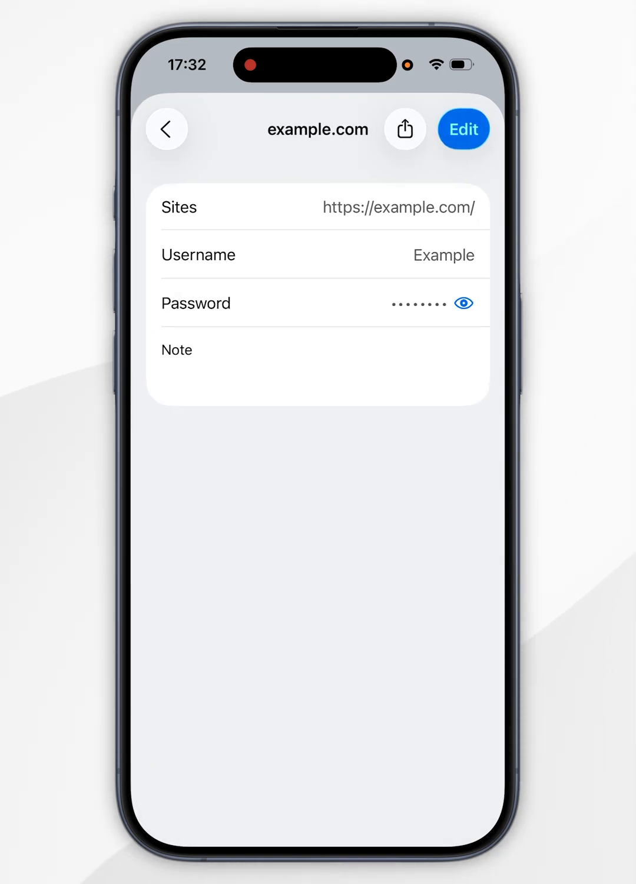
click(462, 303)
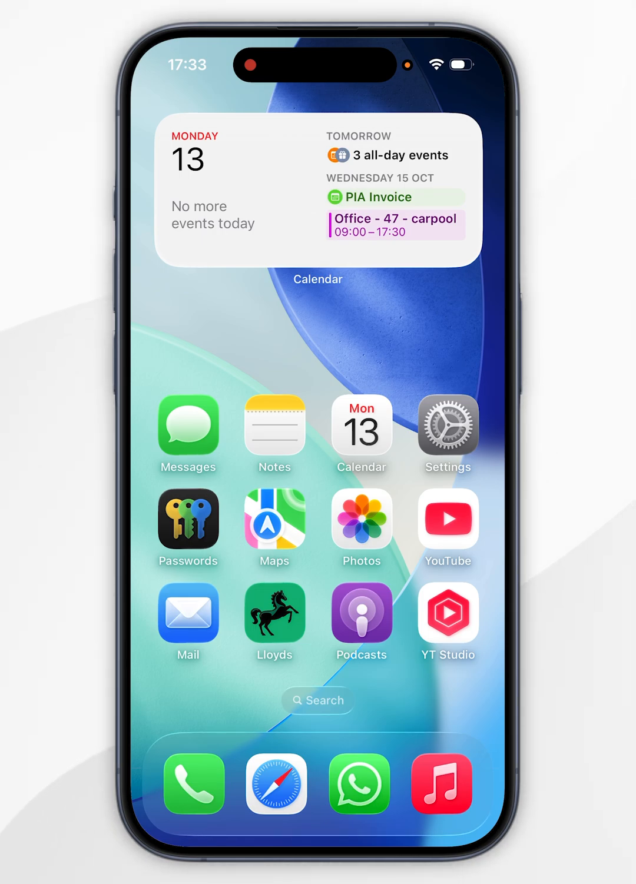
click(447, 426)
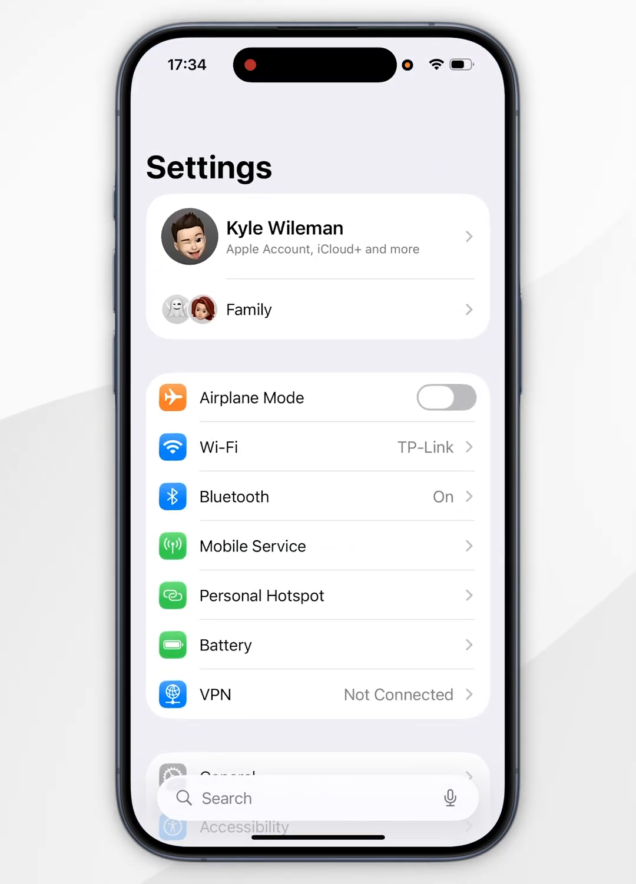
scroll(down, 3)
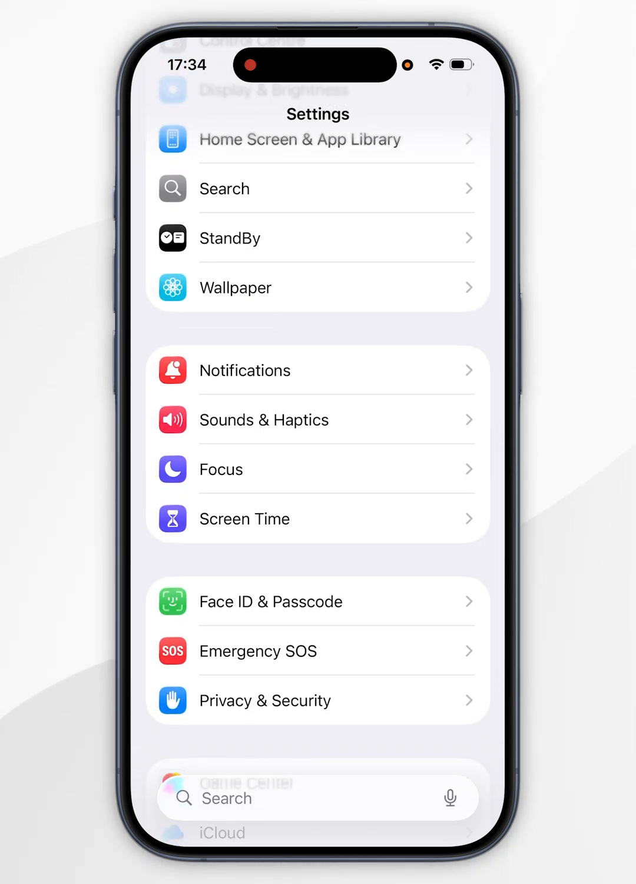
key(home)
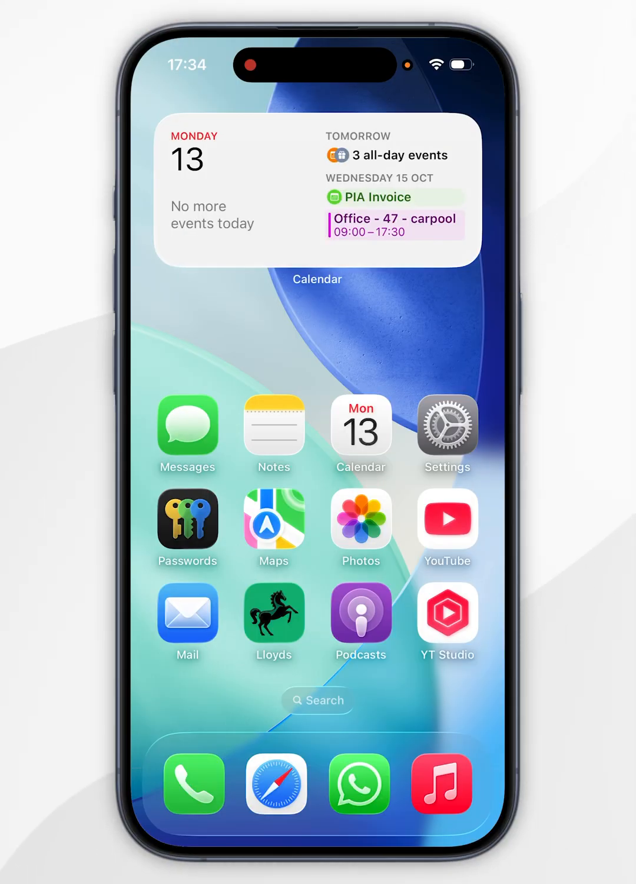